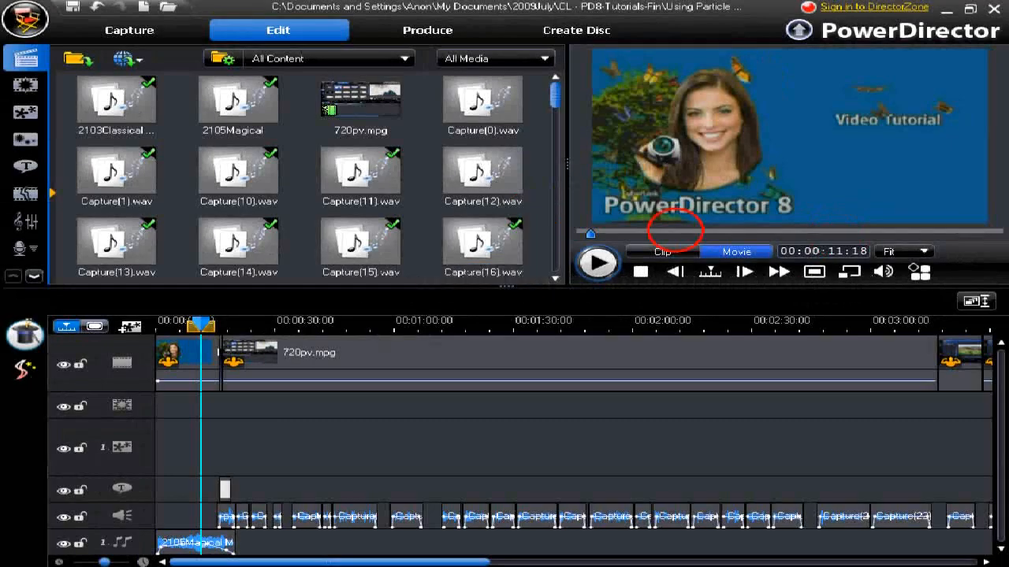
pyautogui.moveTo(570, 197)
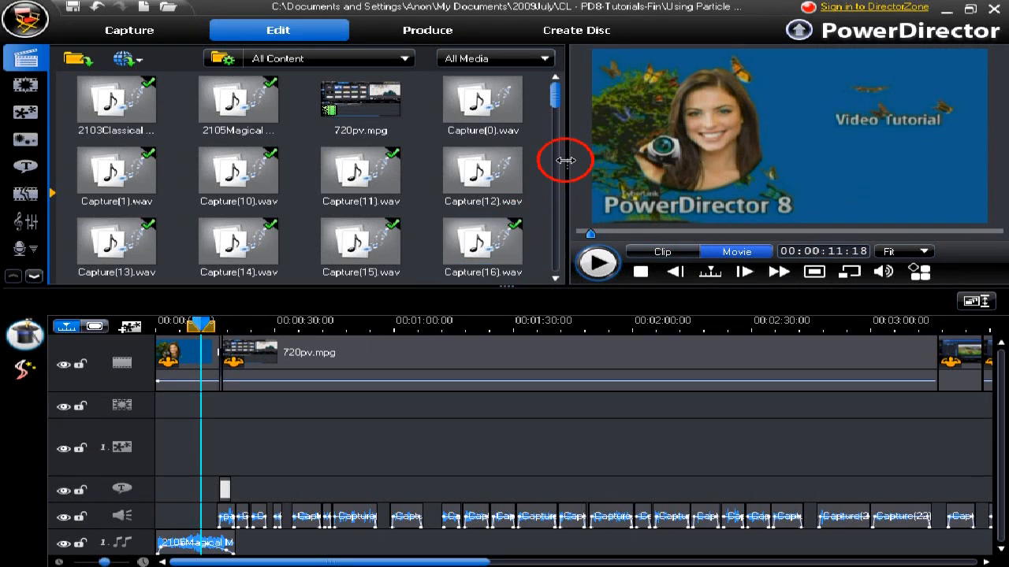
pyautogui.moveTo(564, 167)
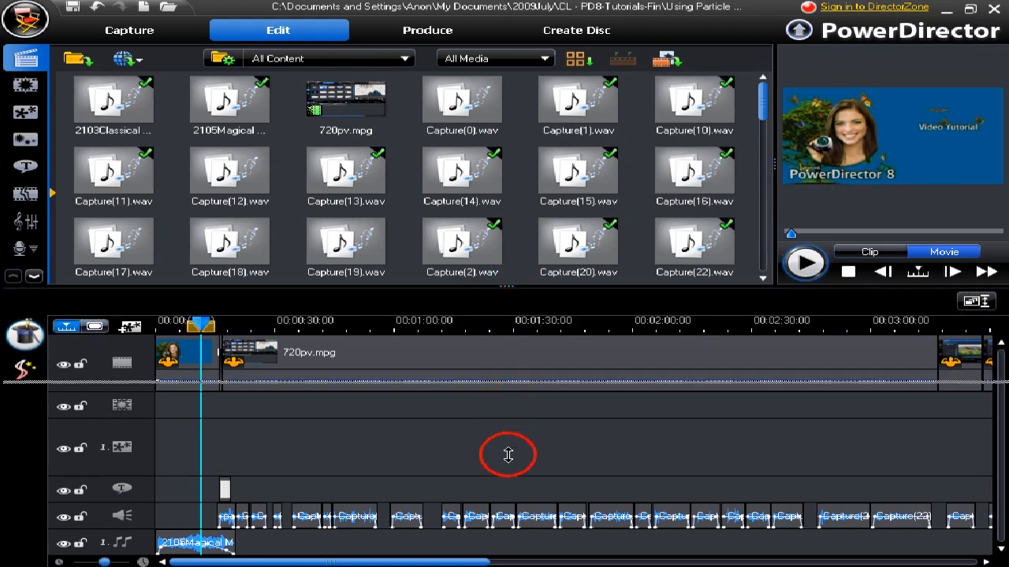
# Step: Drag the splitters to widen and heighten the media library, shrinking the preview
pyautogui.scroll(-3)
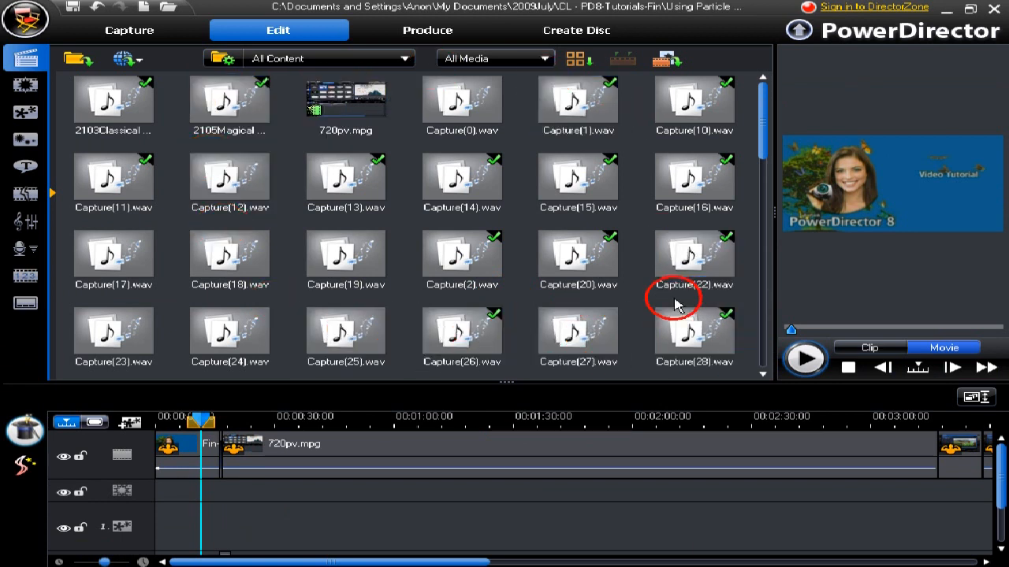
pyautogui.moveTo(676, 306)
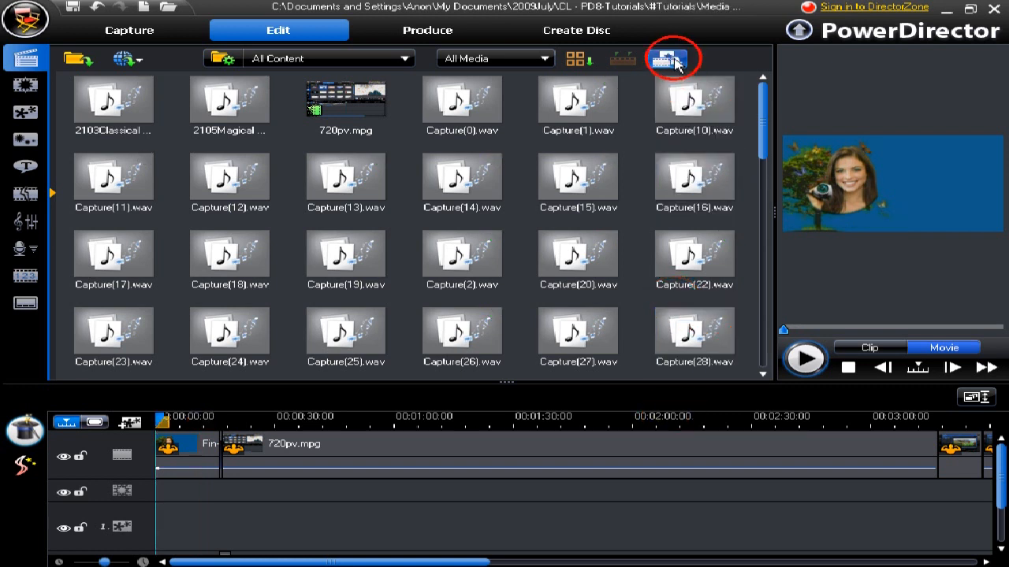
# Step: Export the library as MML002.pdl from the library menu, then reopen the menu
pyautogui.click(668, 58)
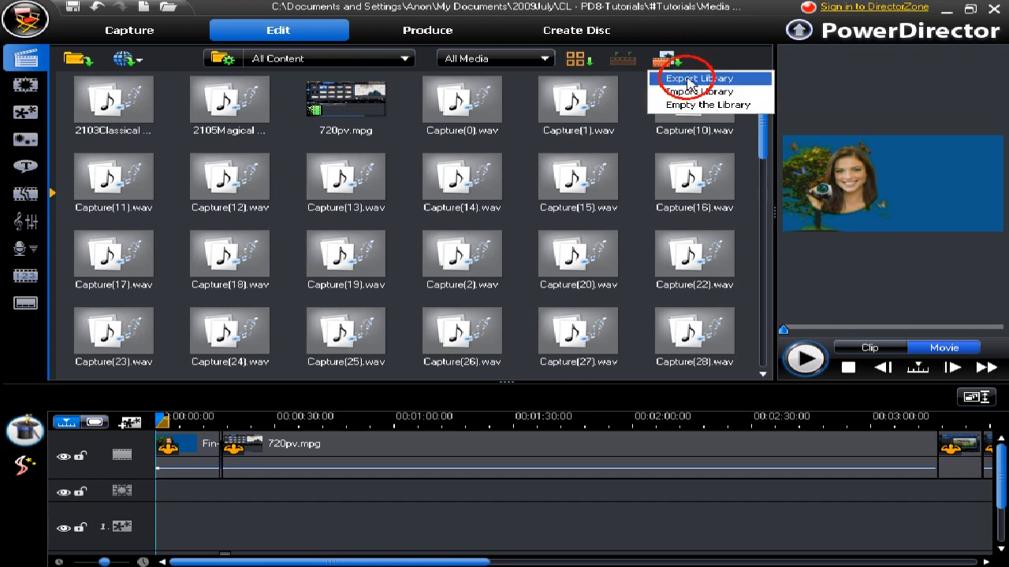
pyautogui.click(694, 79)
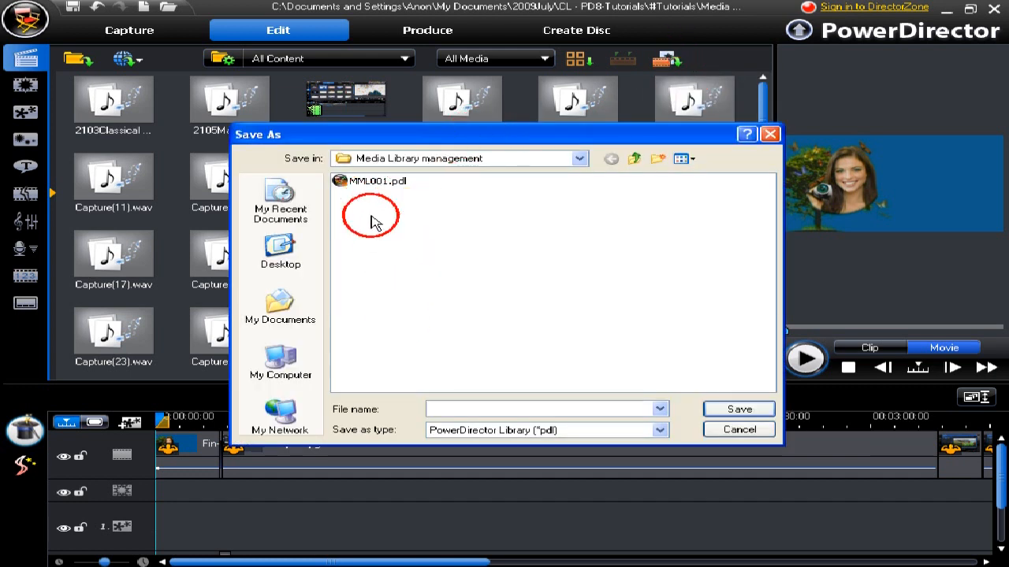
pyautogui.click(378, 179)
pyautogui.write('MML002.pdl')
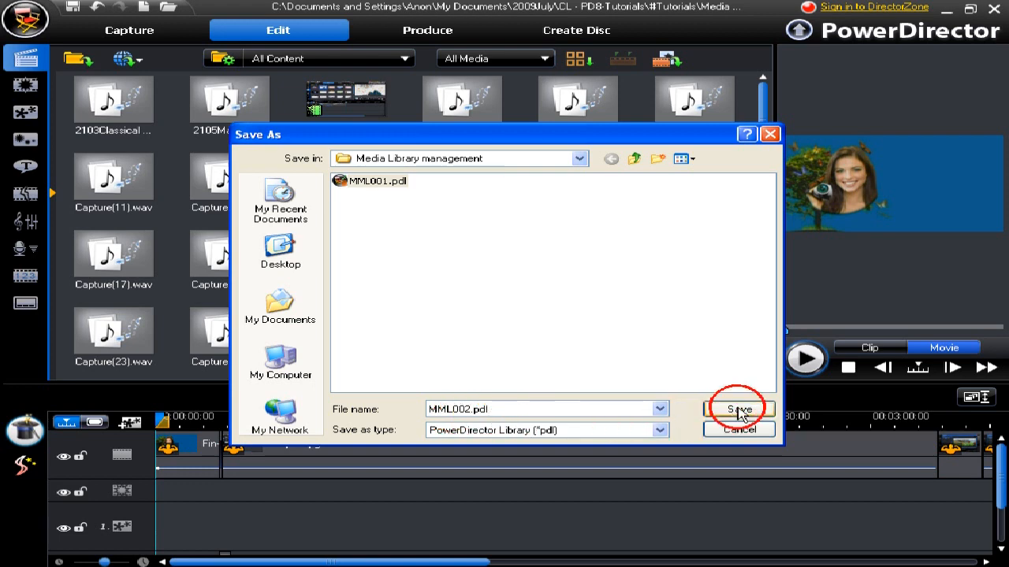
pyautogui.click(738, 410)
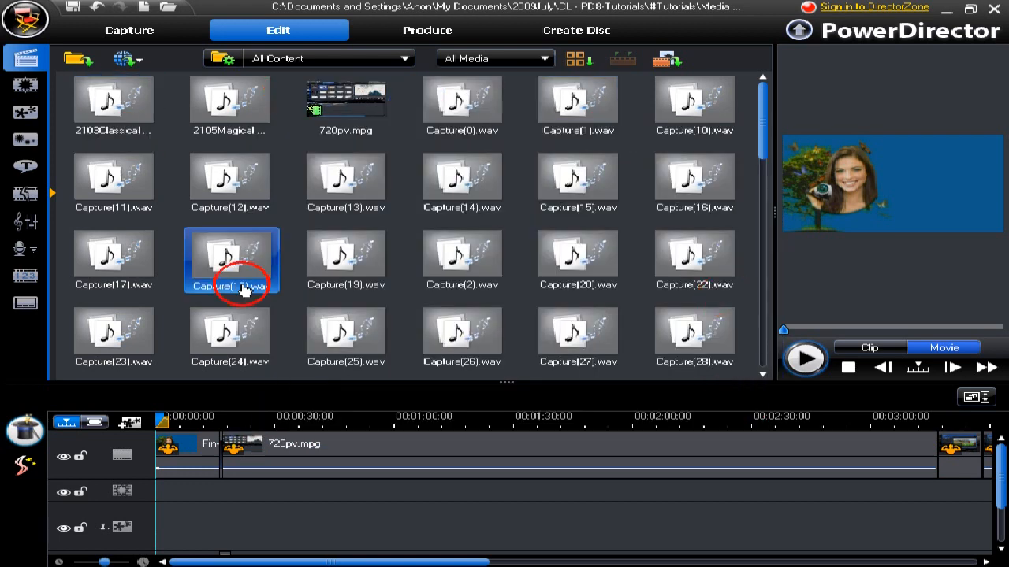
pyautogui.click(665, 58)
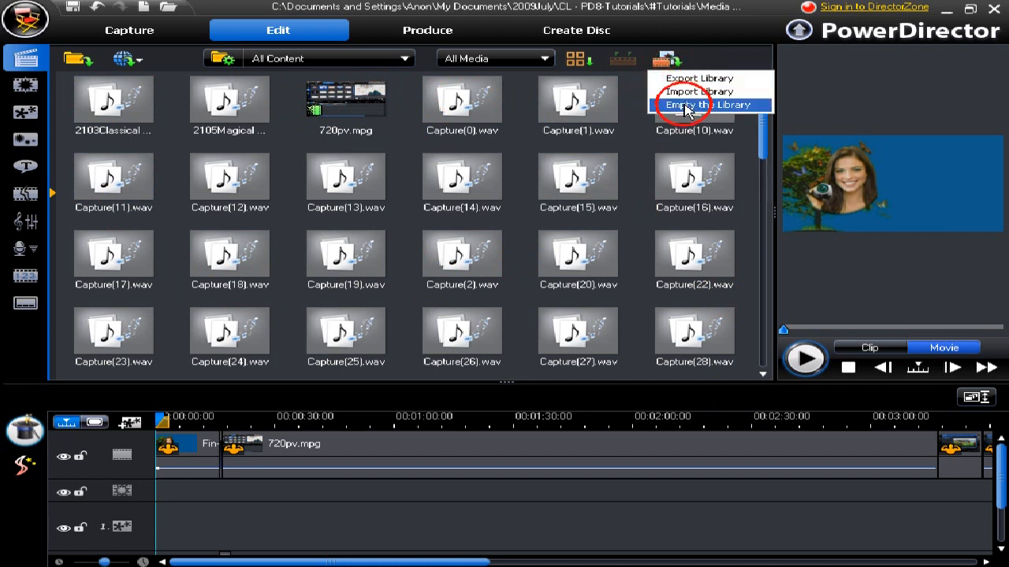
# Step: Empty the media library, clearing out all clips
pyautogui.click(697, 104)
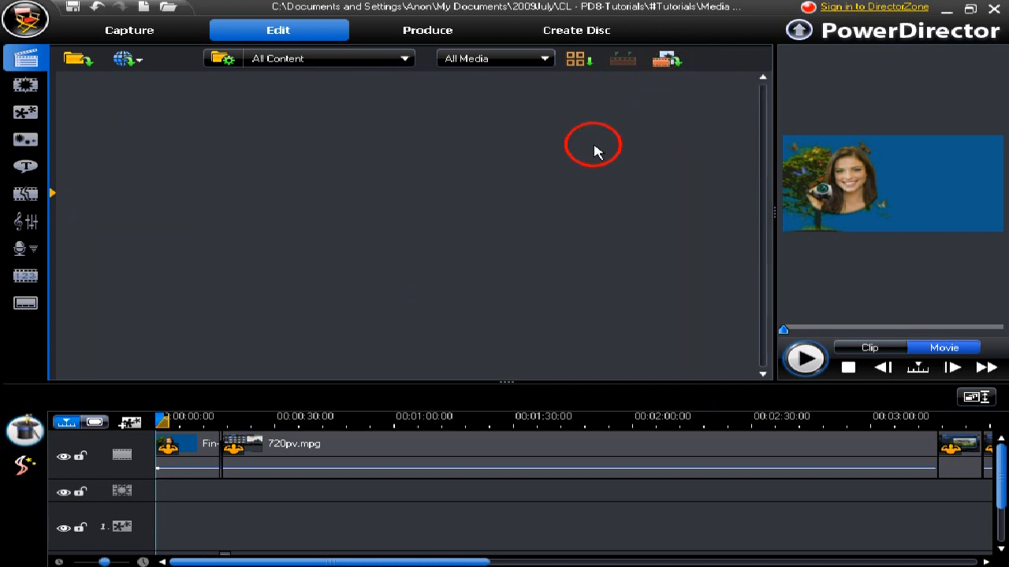
pyautogui.moveTo(596, 170)
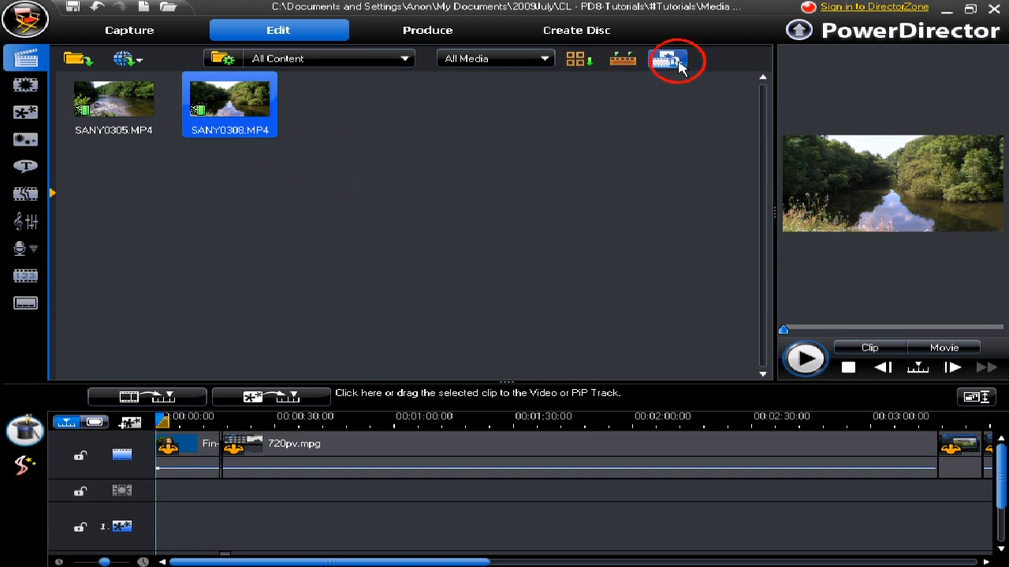
# Step: Import MML002.pdl and answer No to merging so the saved clips replace the library
pyautogui.click(666, 58)
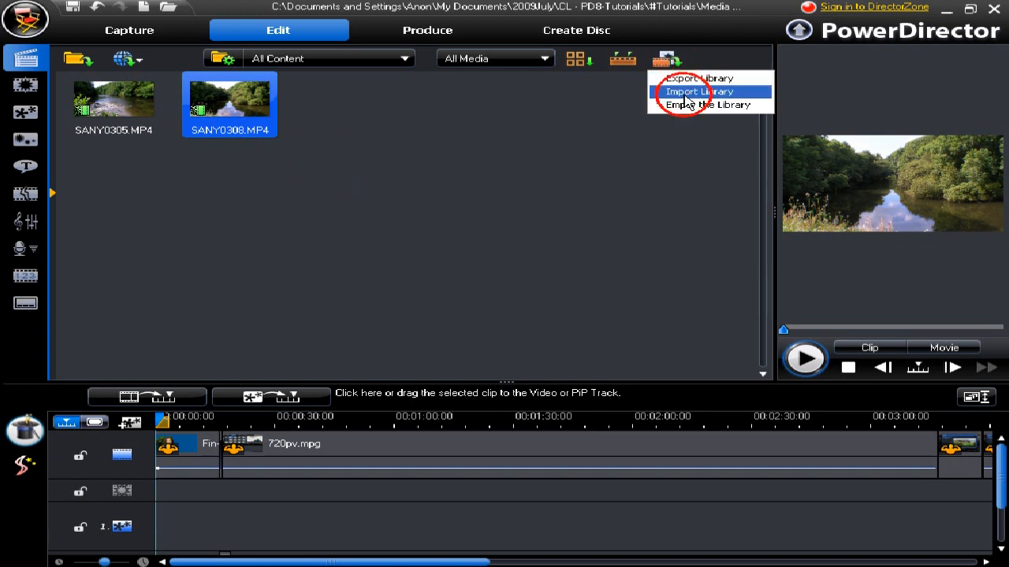
pyautogui.click(697, 91)
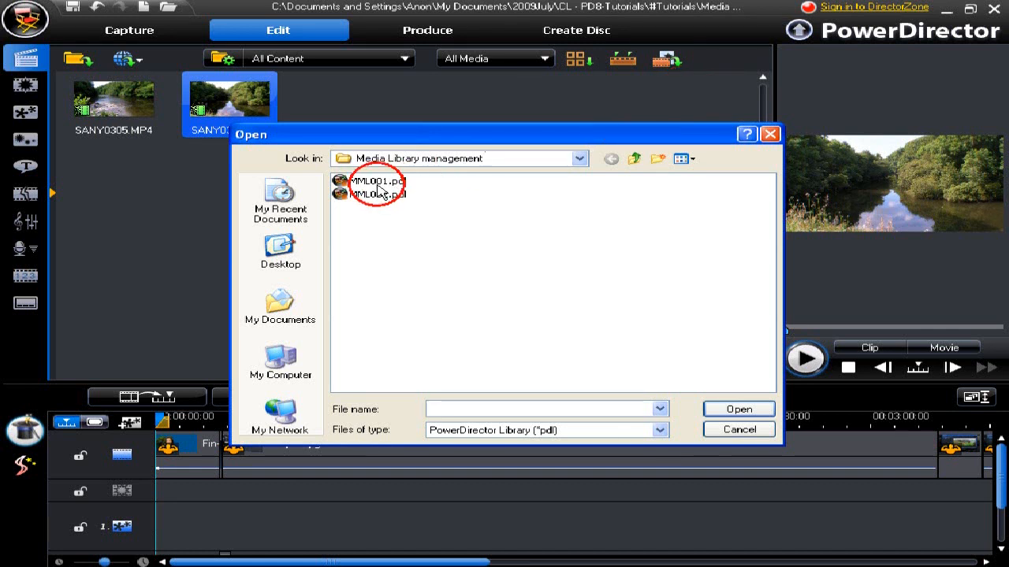
pyautogui.click(379, 192)
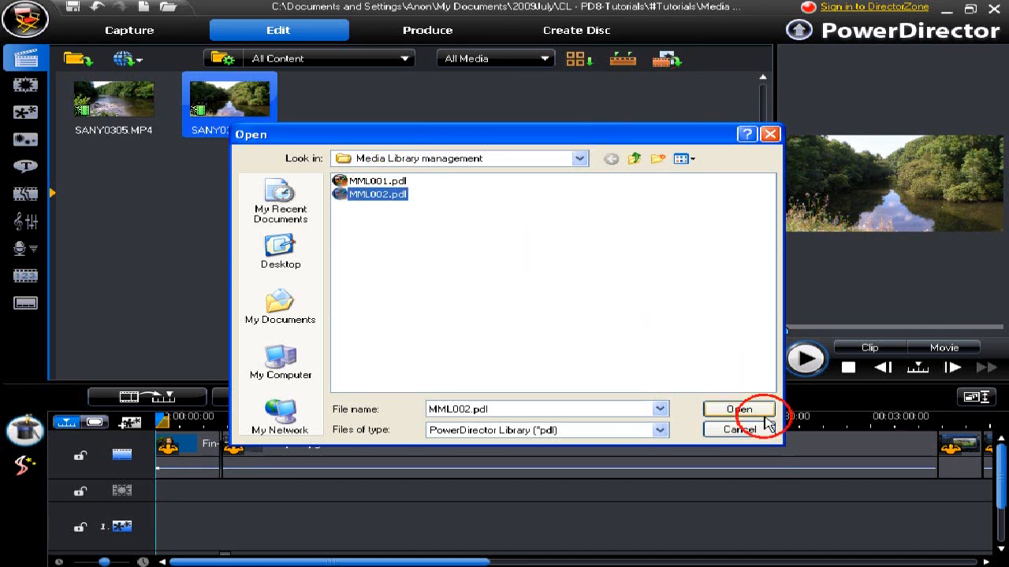
pyautogui.click(738, 410)
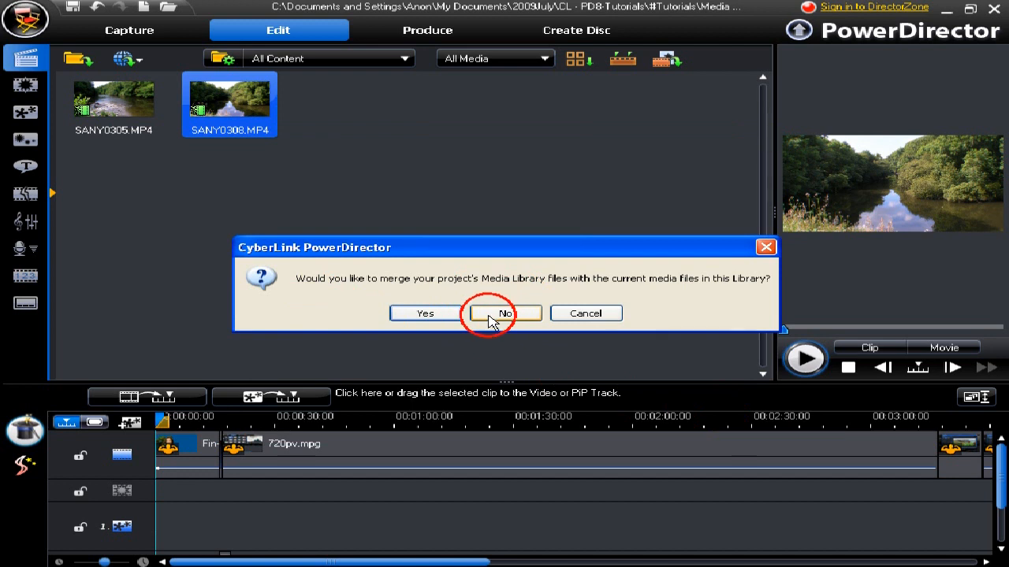
pyautogui.click(504, 312)
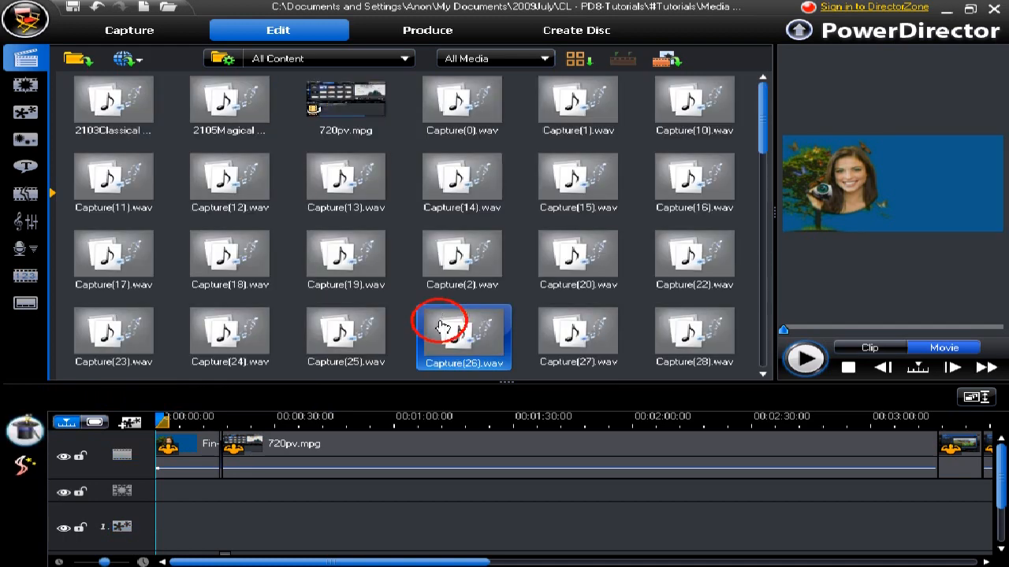
# Step: Filter the library to audio, video and images in turn, then back to All Media
pyautogui.click(461, 102)
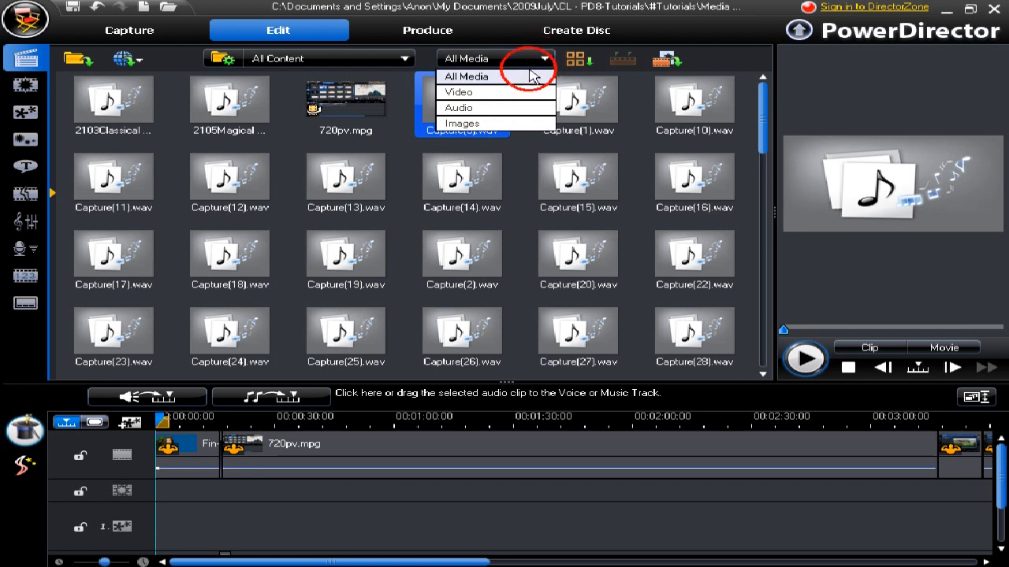
pyautogui.moveTo(465, 107)
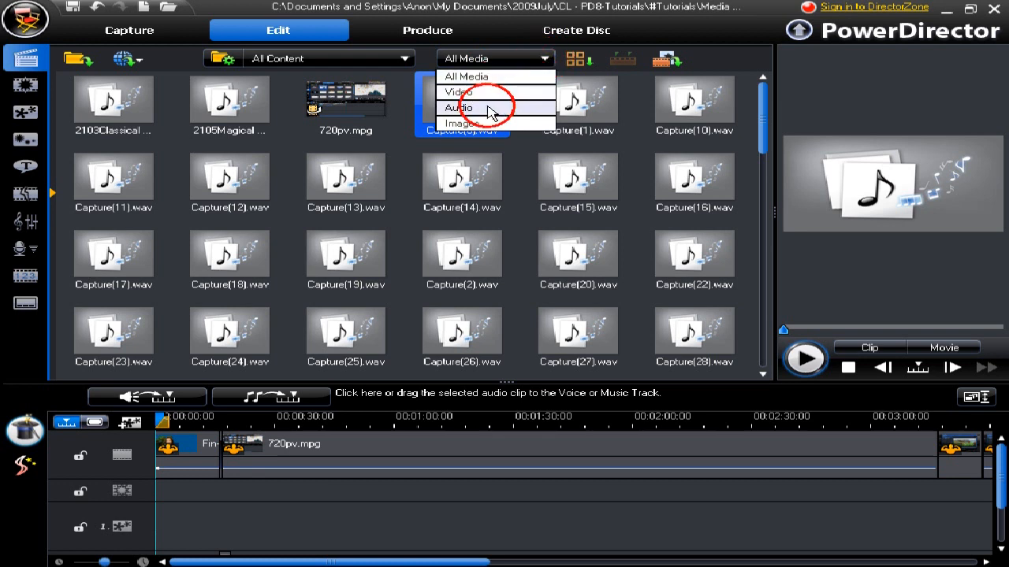
pyautogui.click(460, 107)
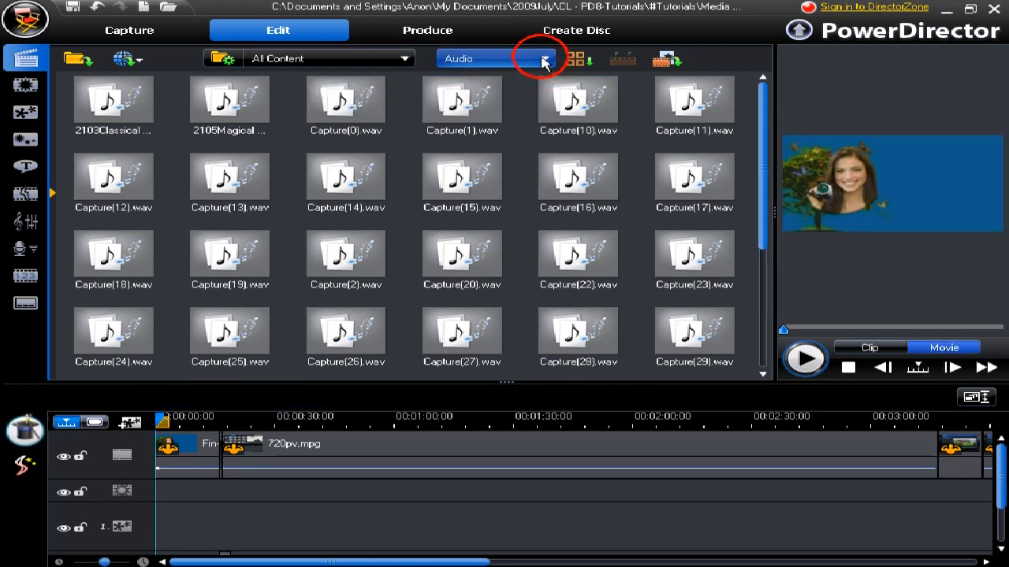
pyautogui.click(542, 59)
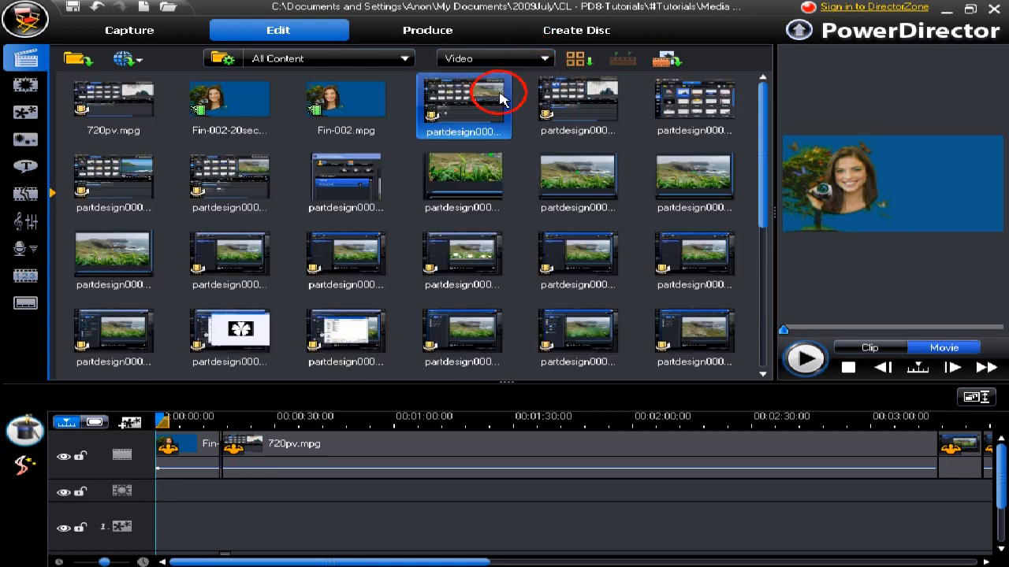
pyautogui.click(545, 58)
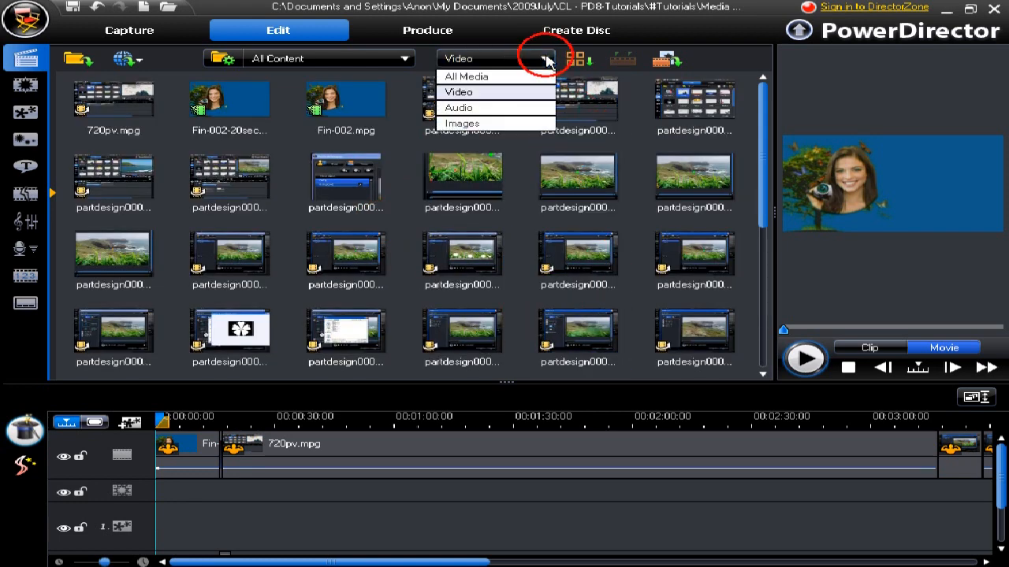
pyautogui.click(461, 123)
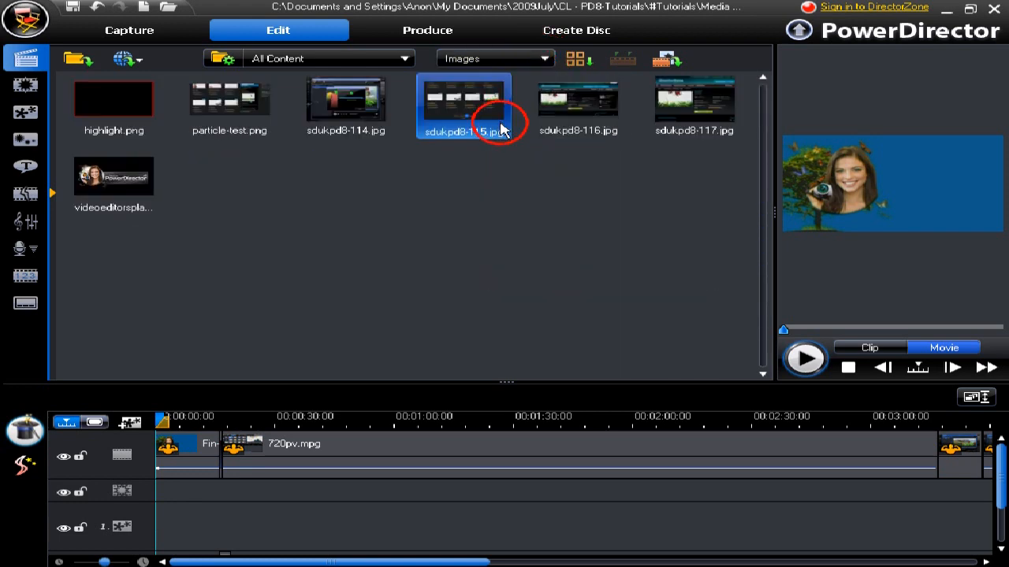
pyautogui.click(544, 58)
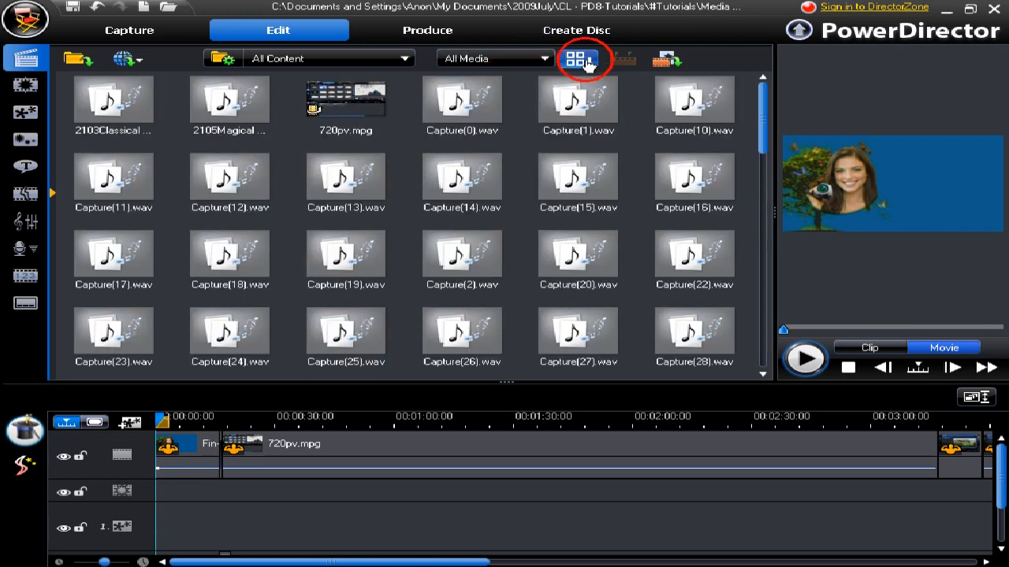
# Step: Sort the library by Duration and display it as Details
pyautogui.click(583, 58)
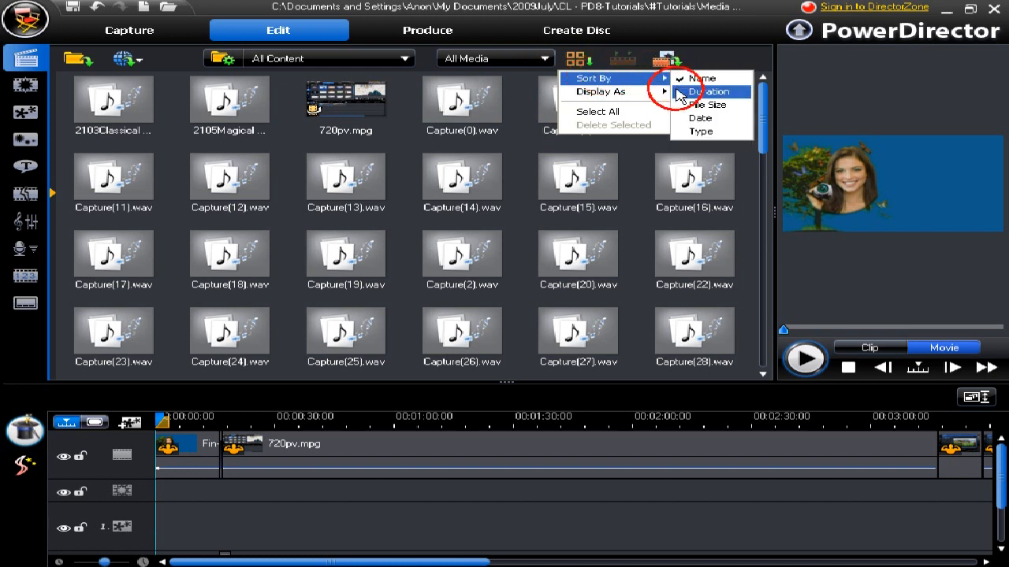
pyautogui.click(577, 59)
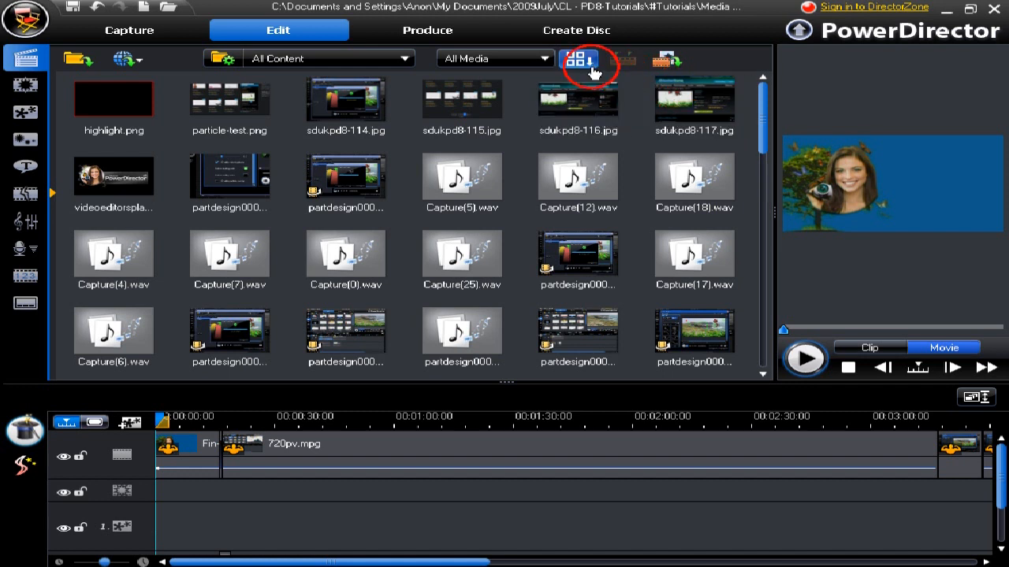
pyautogui.click(462, 183)
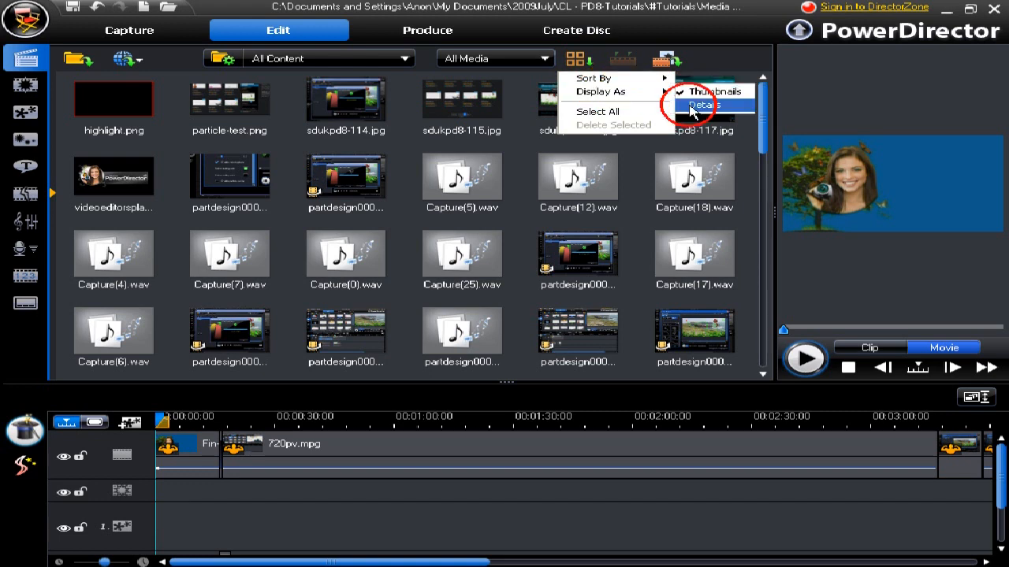
pyautogui.click(703, 104)
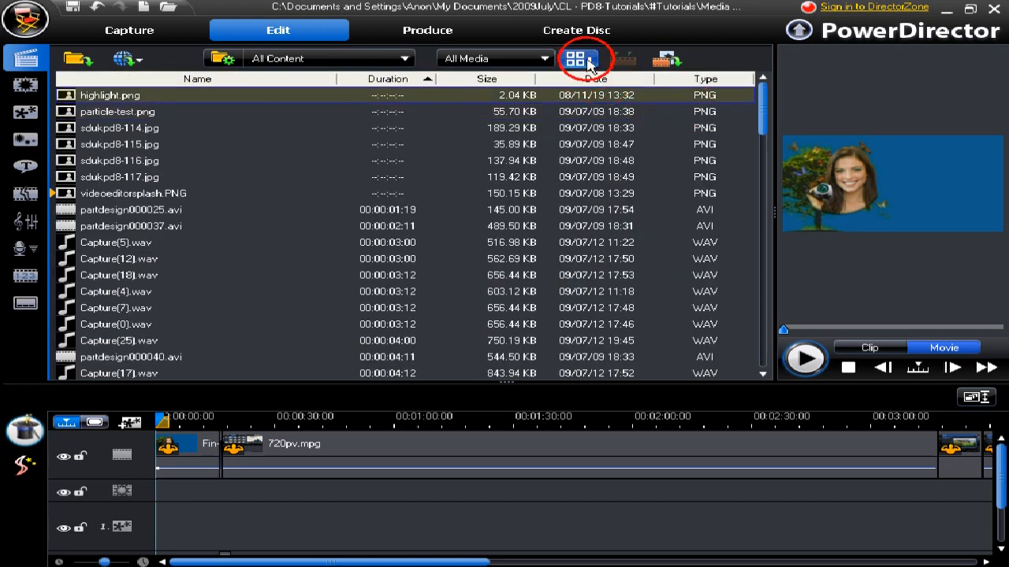
# Step: Sort by the Size column, then by Date, then return to Name order
pyautogui.click(665, 58)
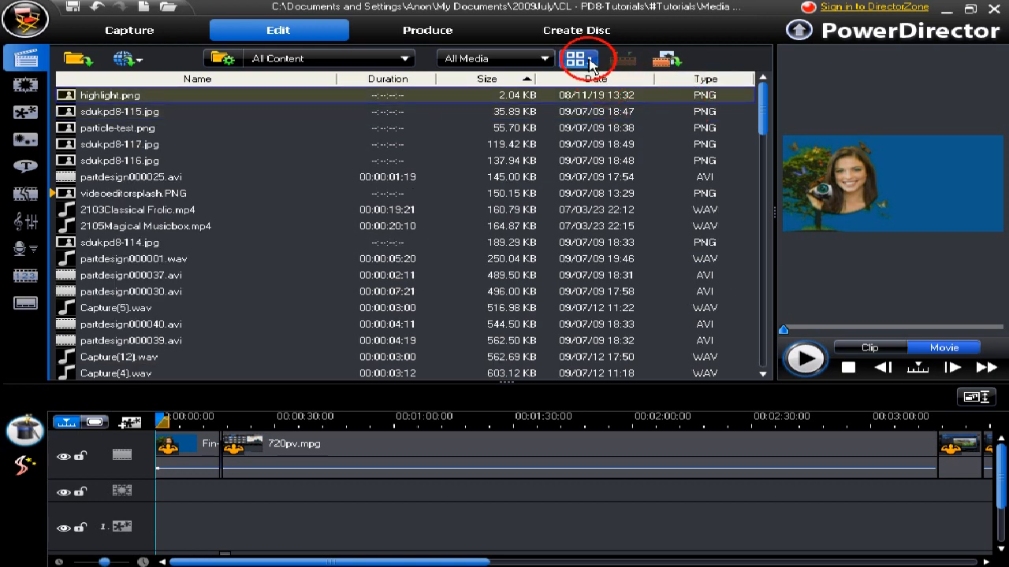
pyautogui.click(580, 58)
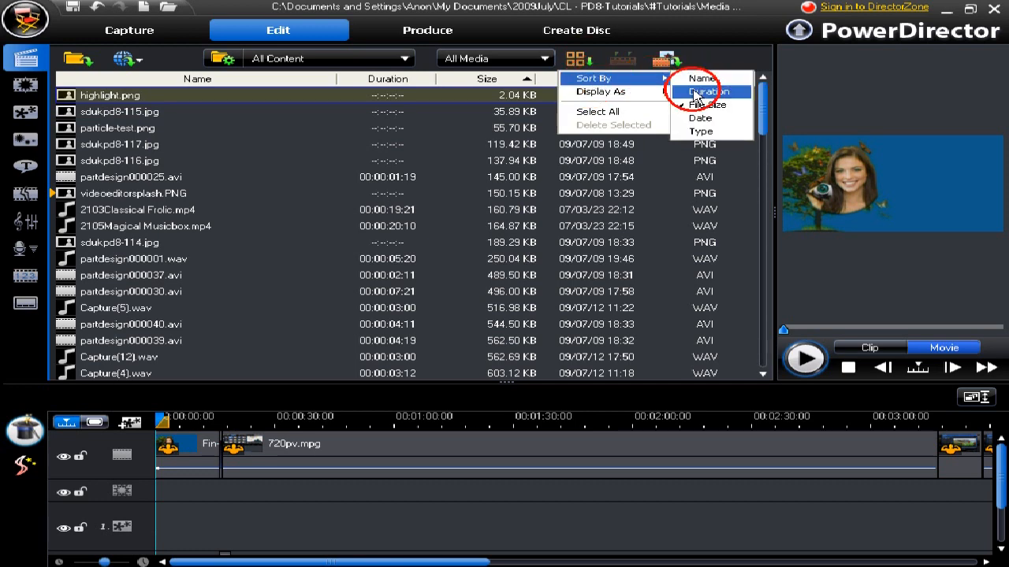
pyautogui.click(700, 117)
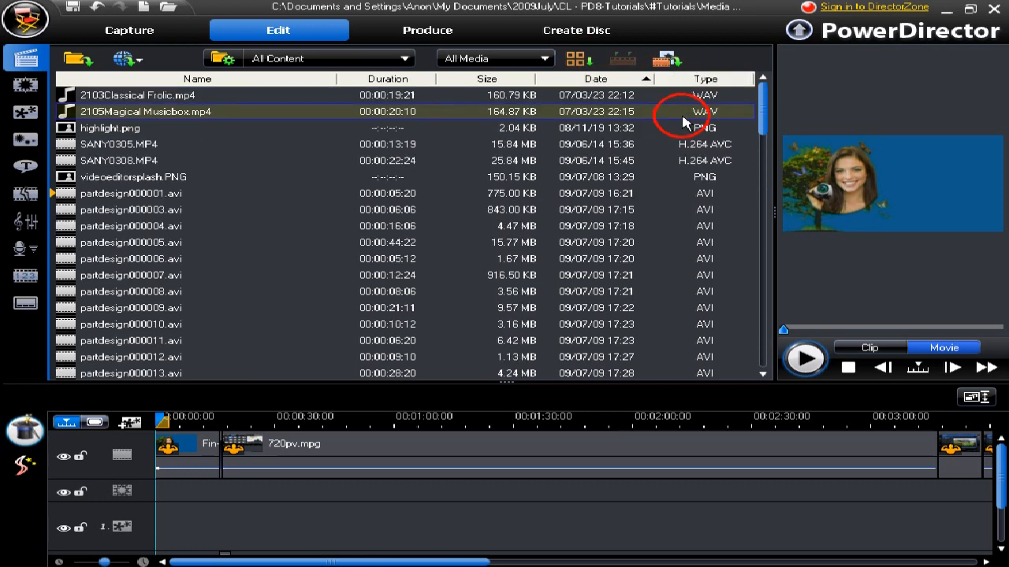
pyautogui.click(583, 58)
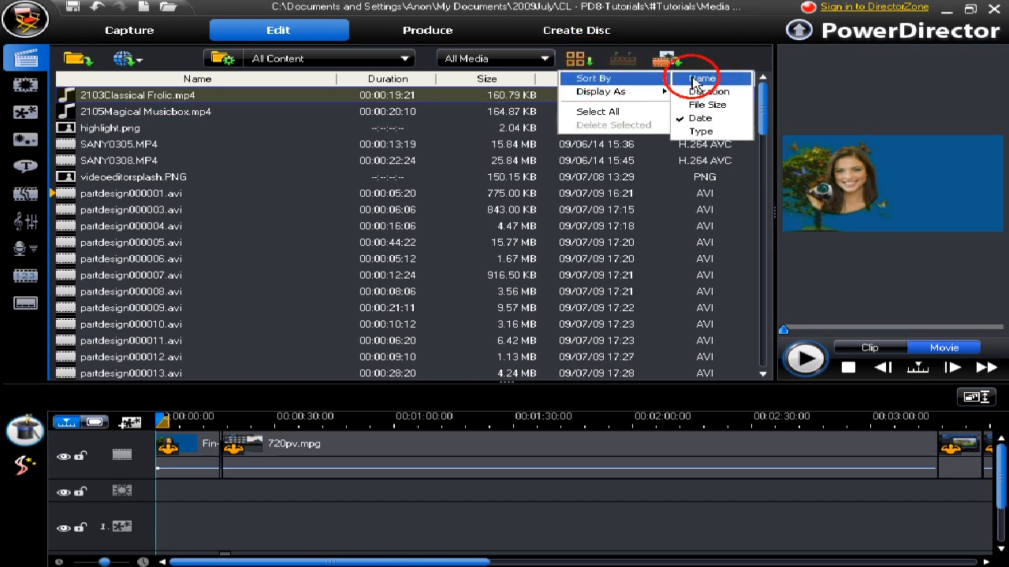
pyautogui.click(702, 79)
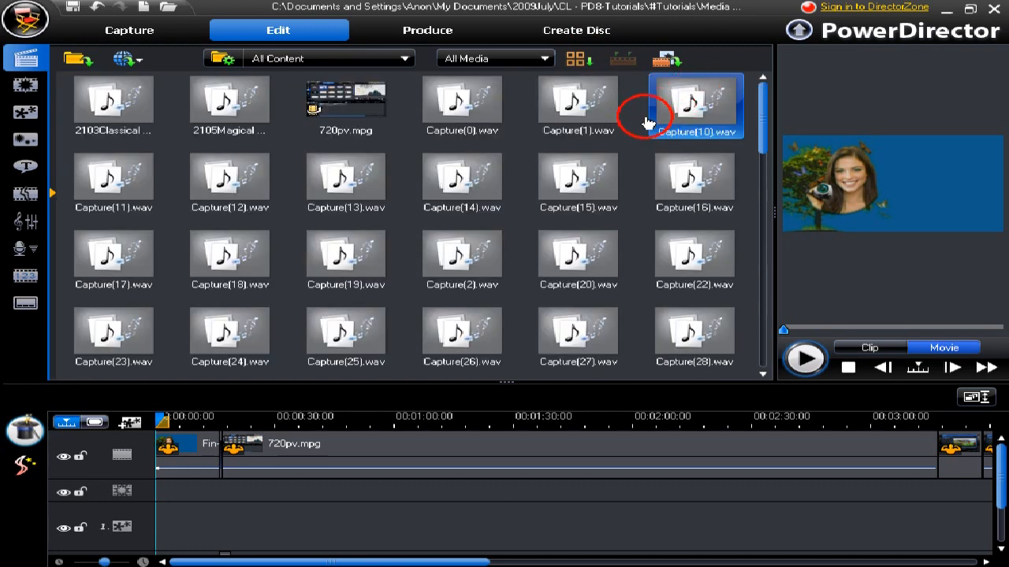
# Step: Select the cefncwrt field video clip and run Scene Detection, stepping its preview
pyautogui.click(577, 181)
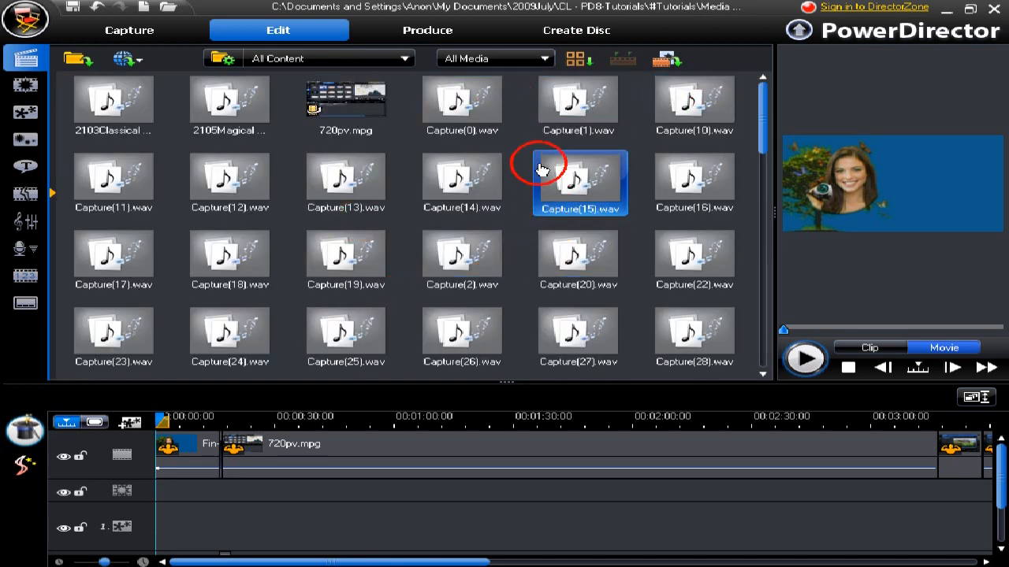
pyautogui.scroll(-3)
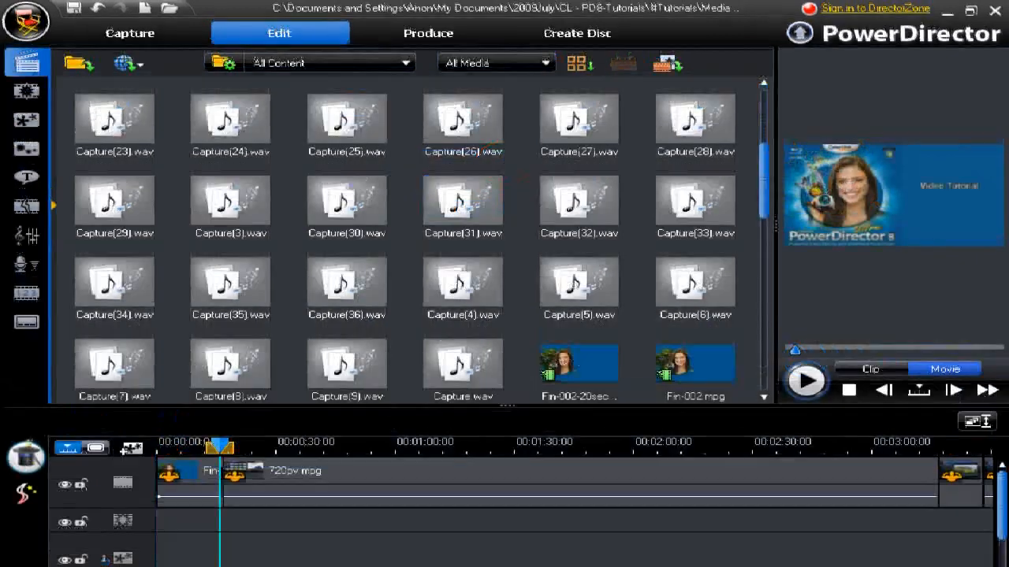
pyautogui.click(695, 363)
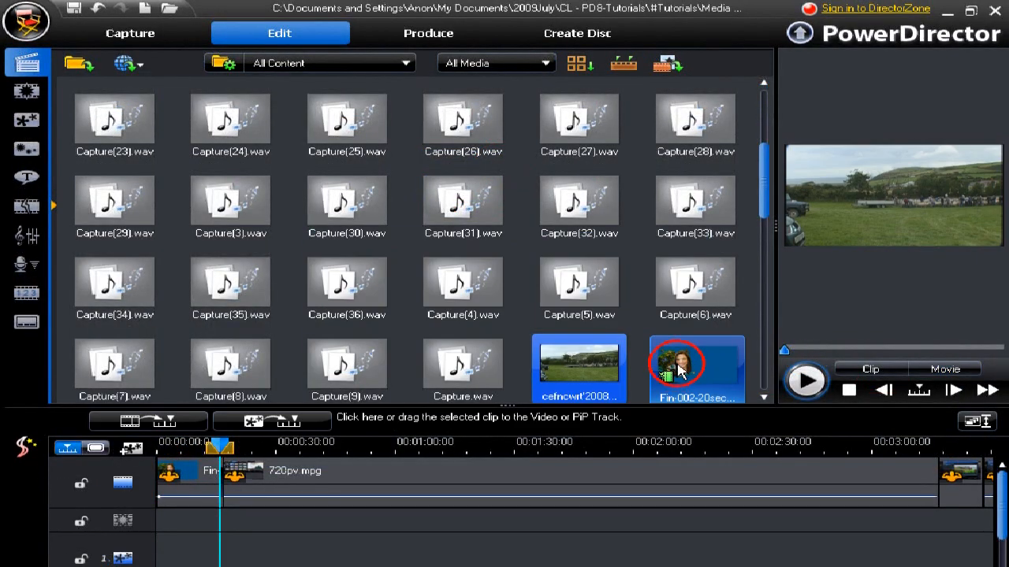
pyautogui.click(625, 63)
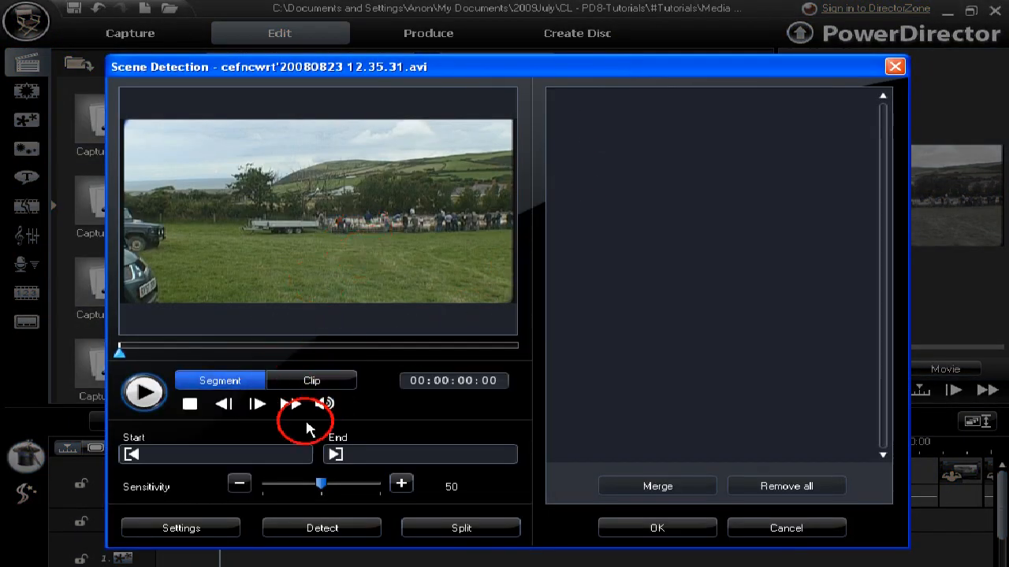
pyautogui.click(180, 528)
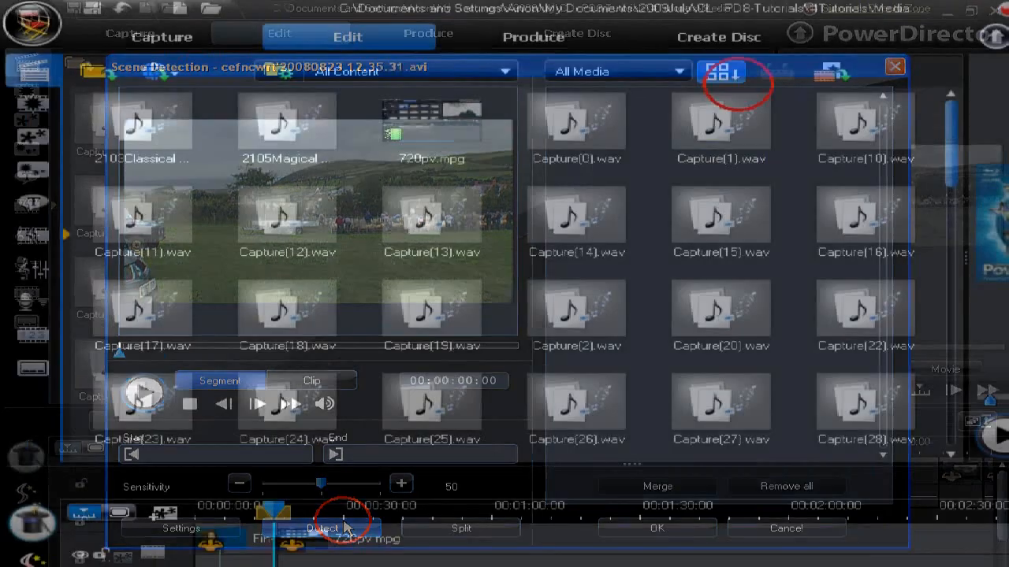
# Step: Select All items from the library menu and reopen it toward Delete Selected
pyautogui.click(717, 74)
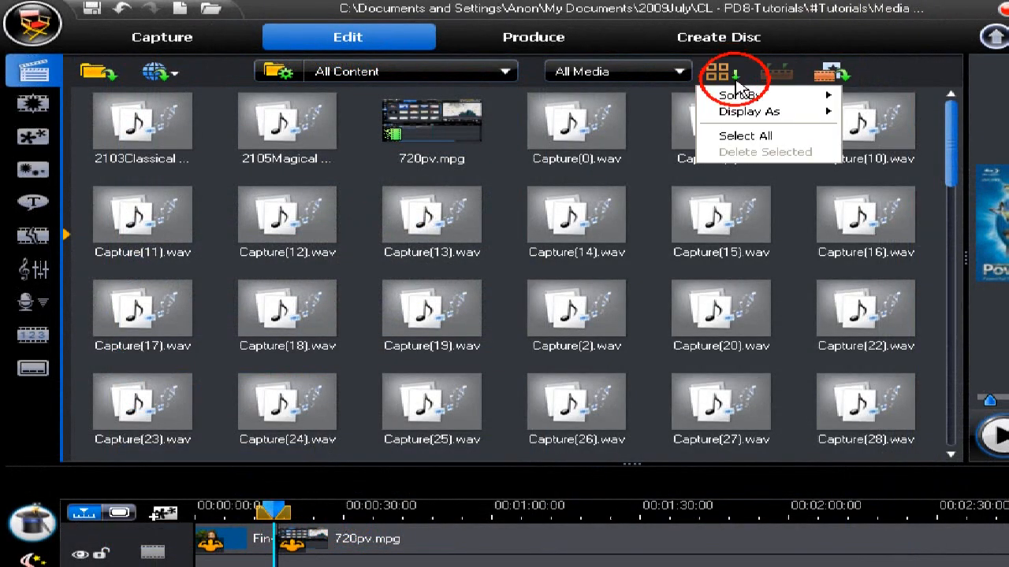
pyautogui.moveTo(739, 135)
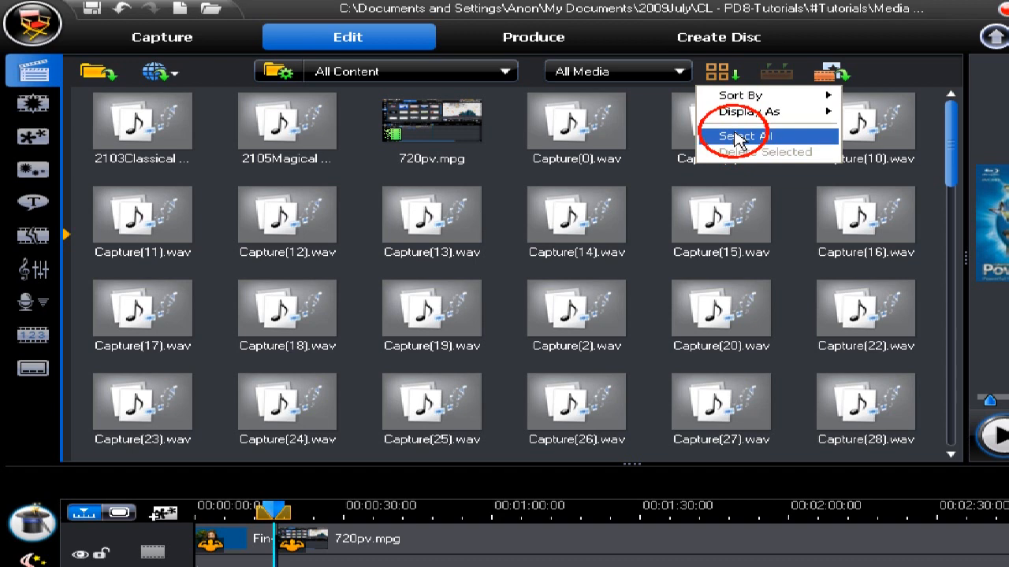
pyautogui.click(738, 136)
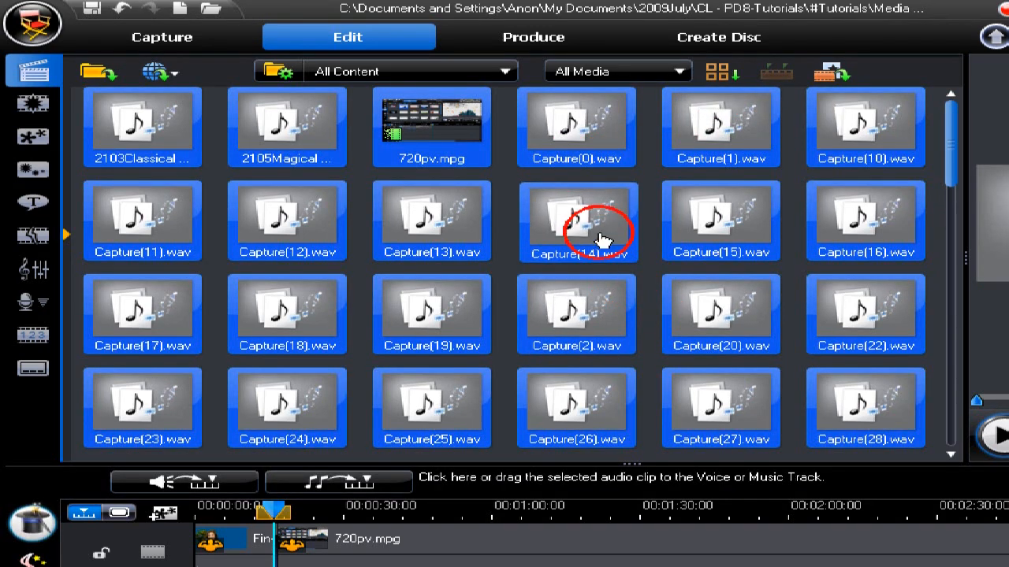
pyautogui.moveTo(665, 196)
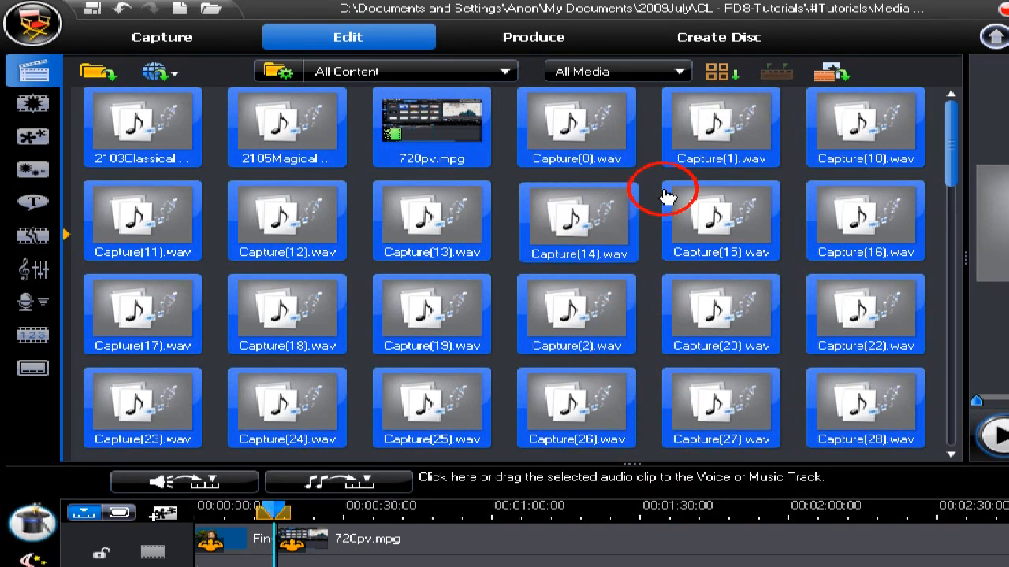
pyautogui.click(719, 72)
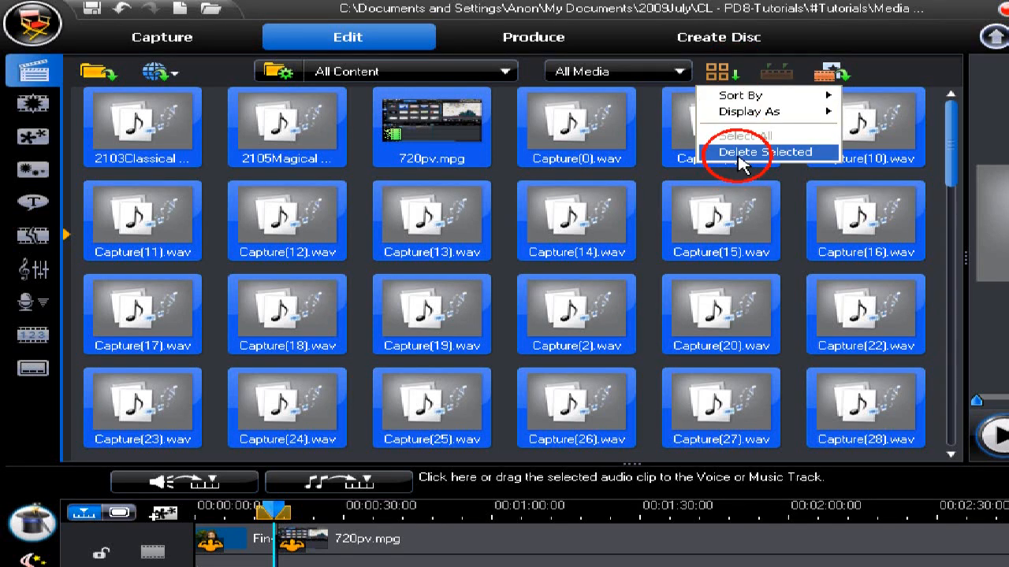
pyautogui.moveTo(796, 205)
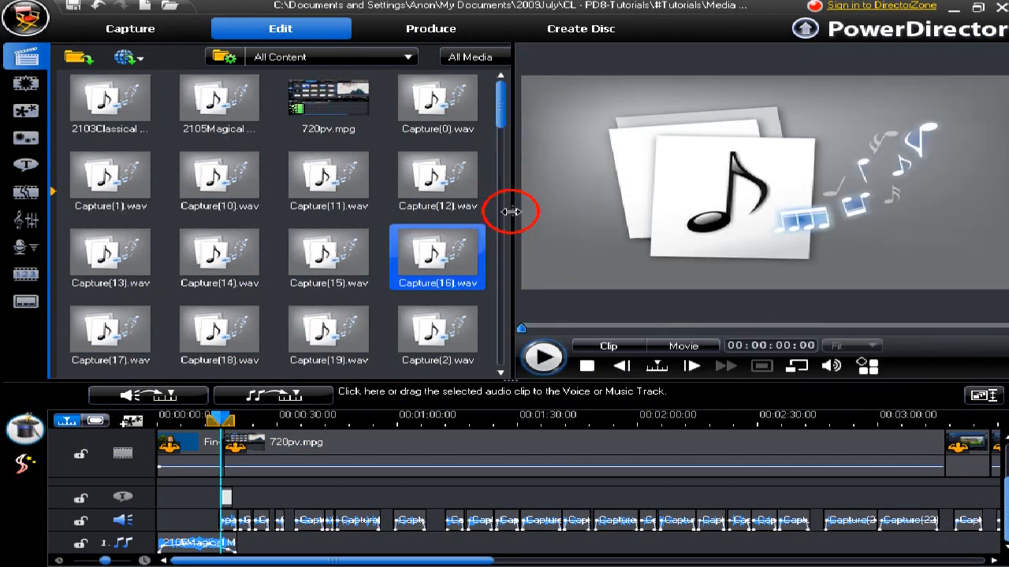
# Step: Drag the splitter left so the preview regains its room and the library narrows
pyautogui.click(684, 346)
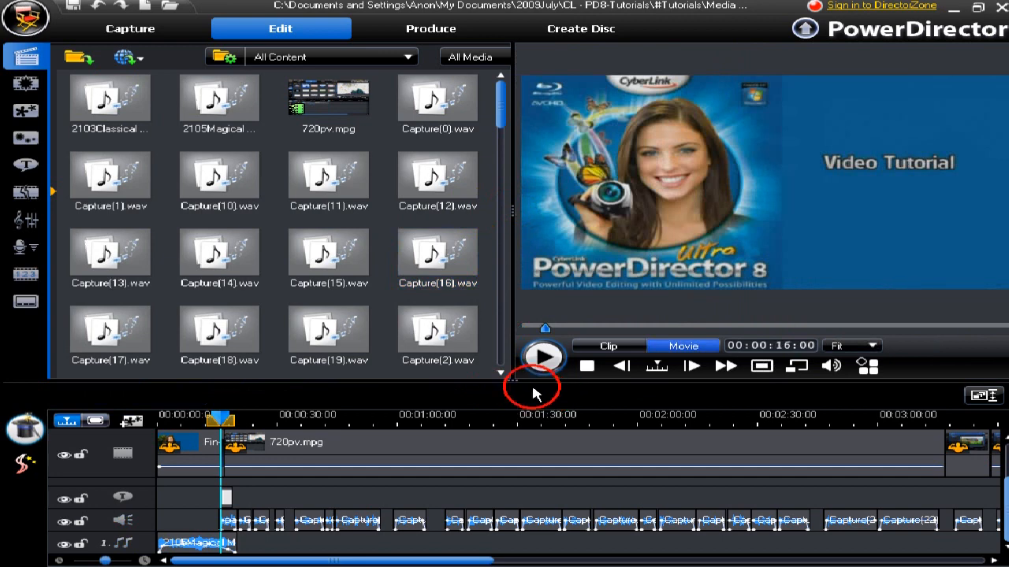